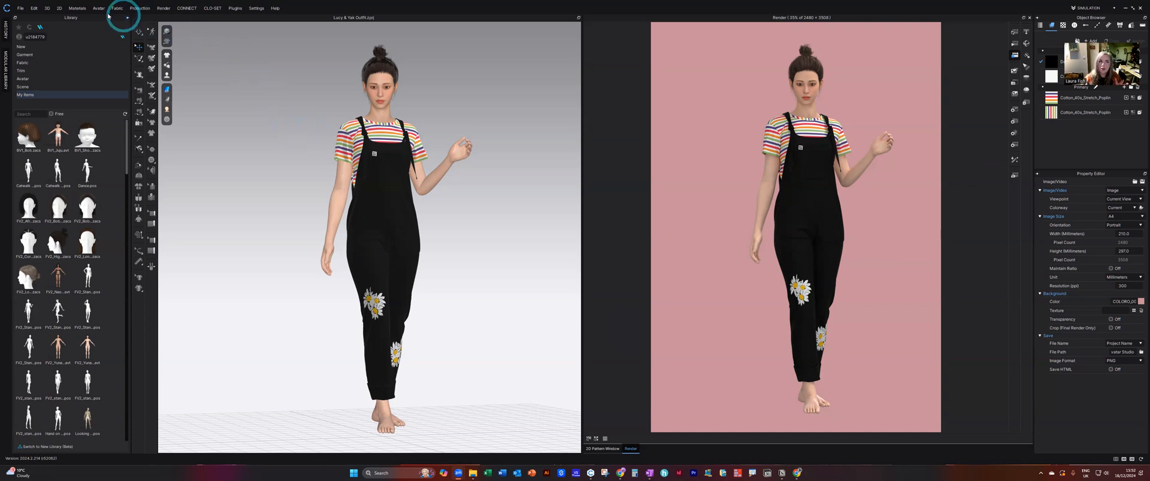
Launch AI Avatar Studio (Beta), move its window right, and load the pink-background render as target
click(98, 8)
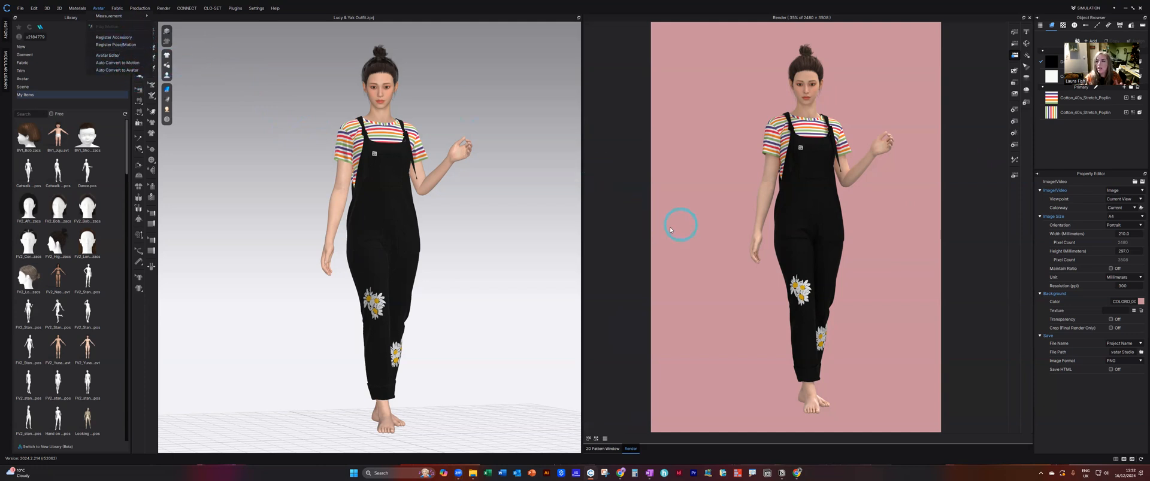
mouse_move(498, 262)
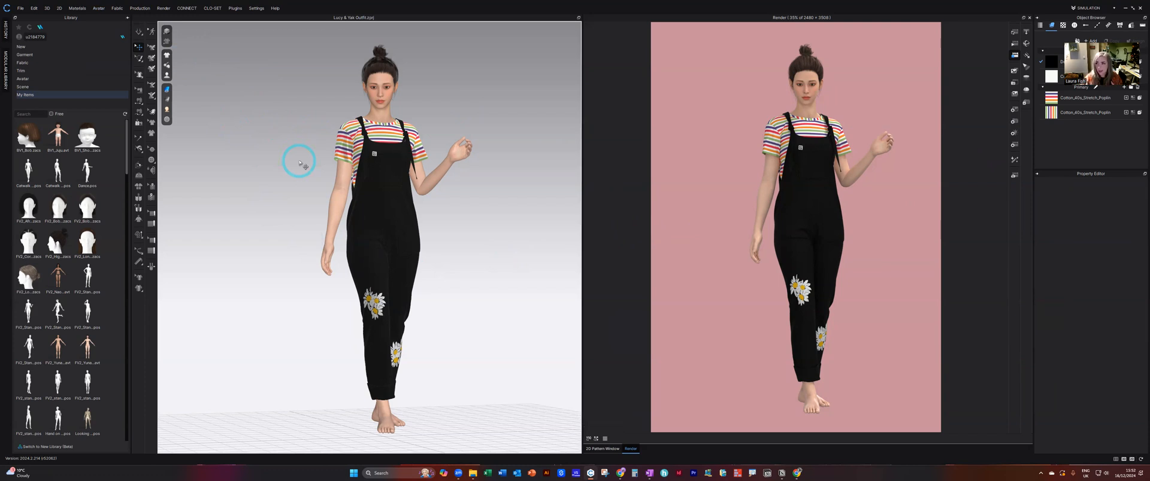
click(163, 8)
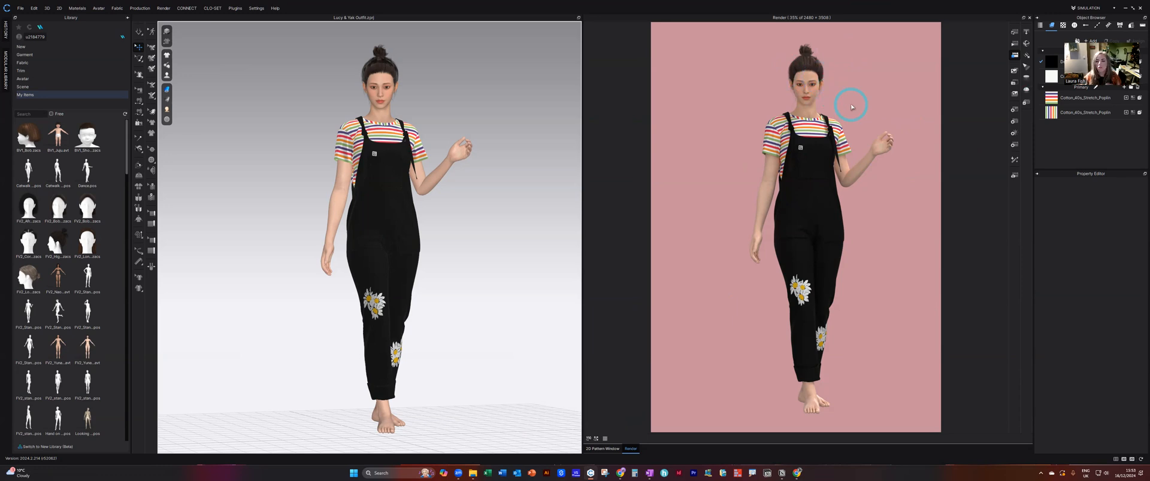
mouse_move(1014, 122)
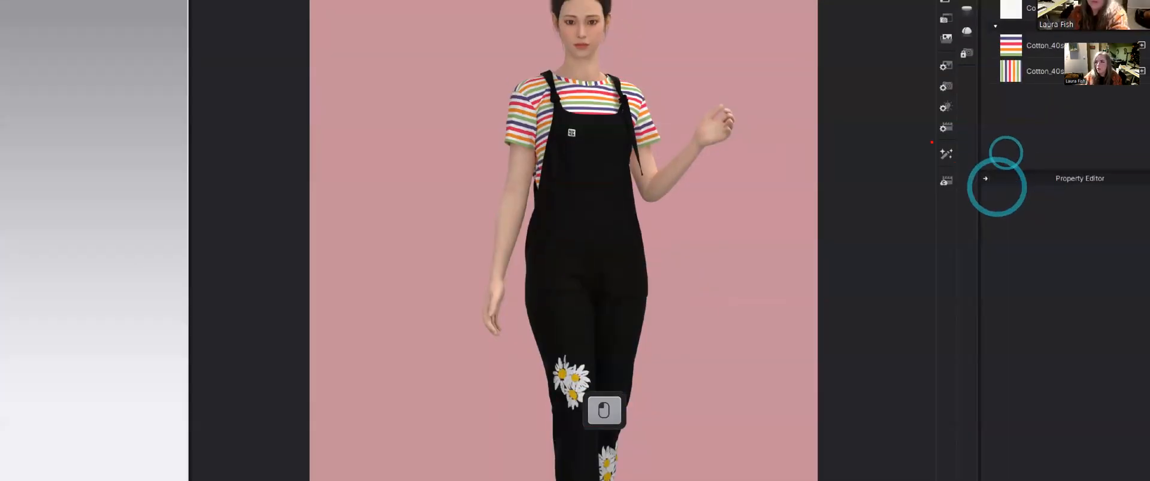
click(946, 153)
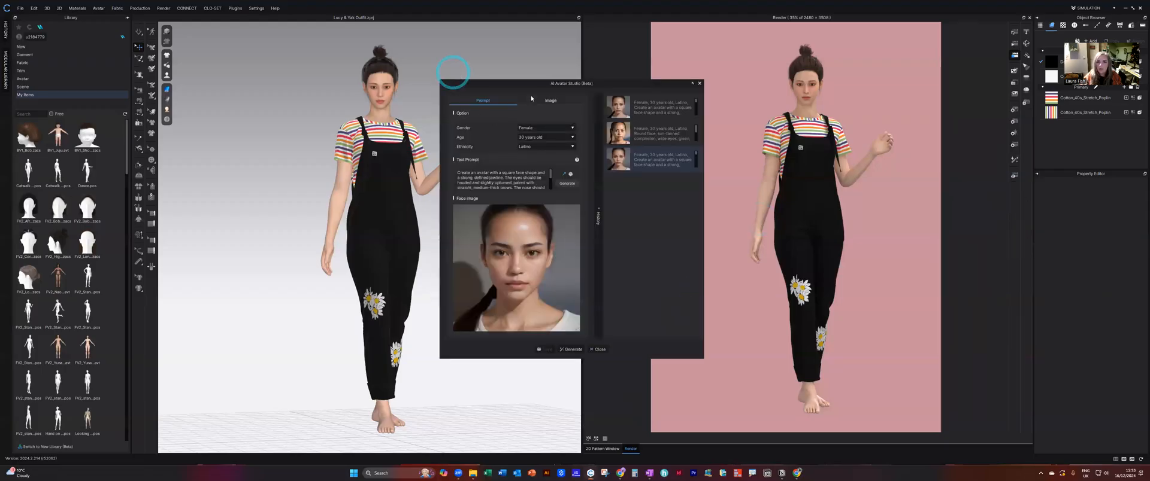
drag(571, 82, 603, 79)
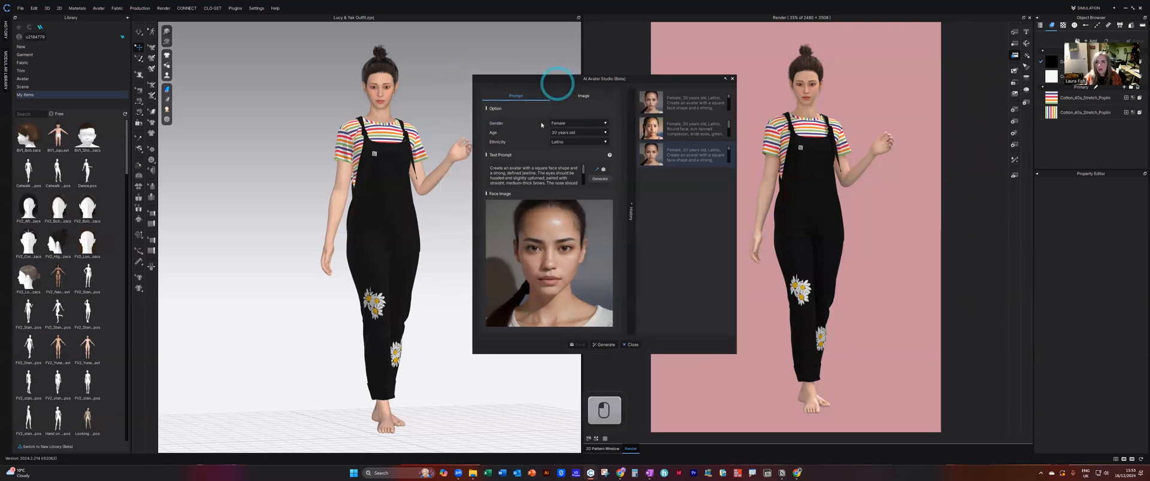
click(583, 95)
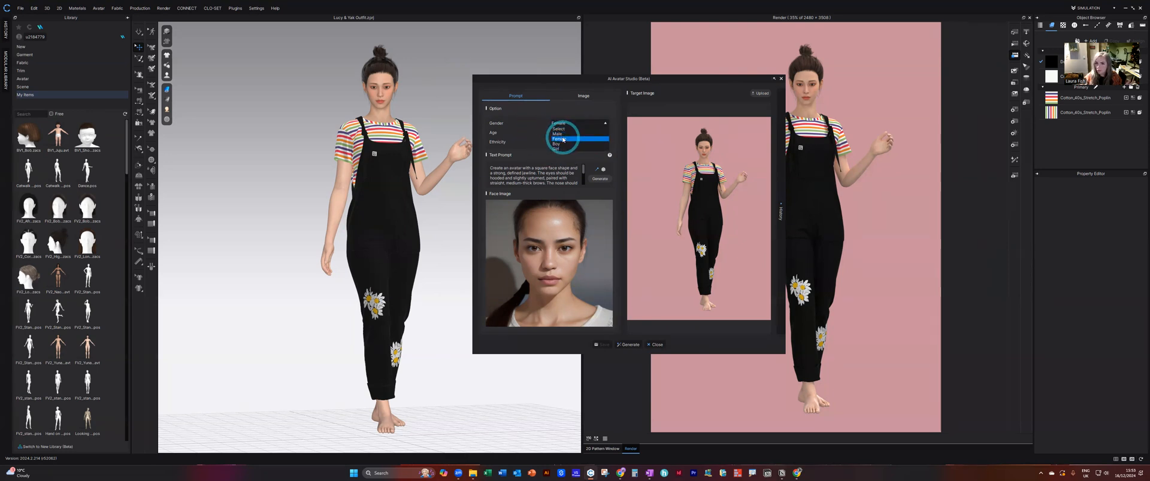
Set the avatar to a 30-year-old Latino female and pick a random prompt
click(579, 132)
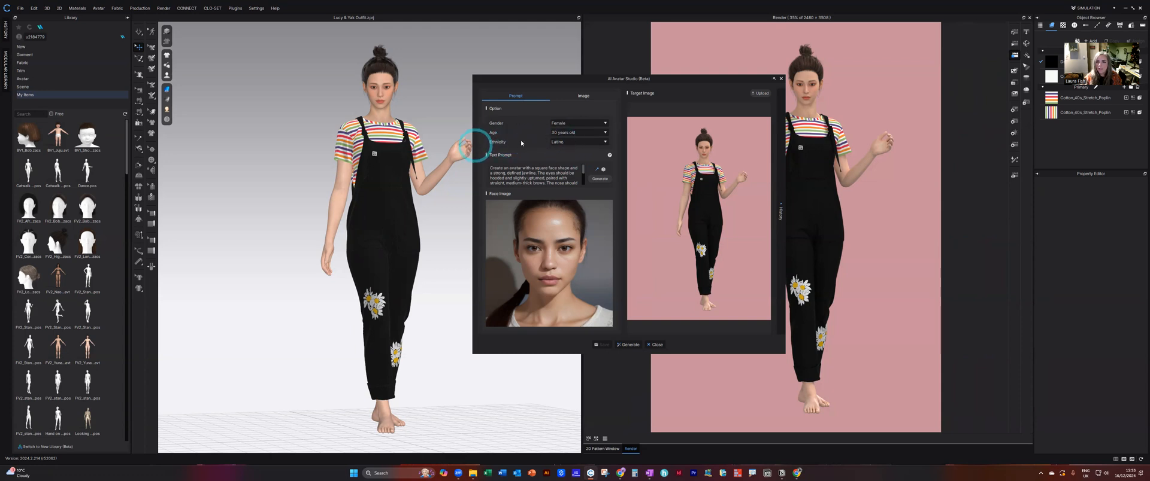
click(579, 142)
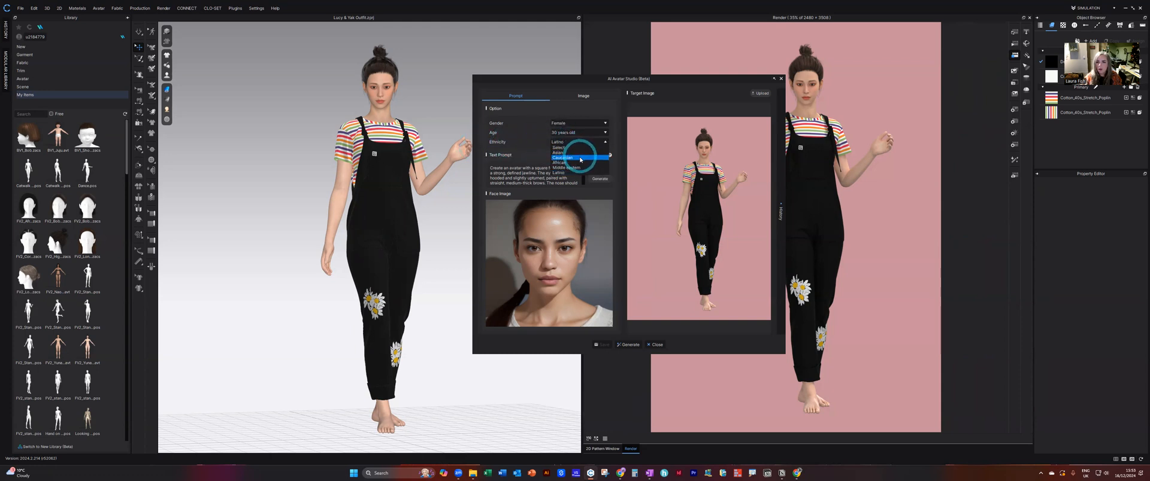
click(579, 142)
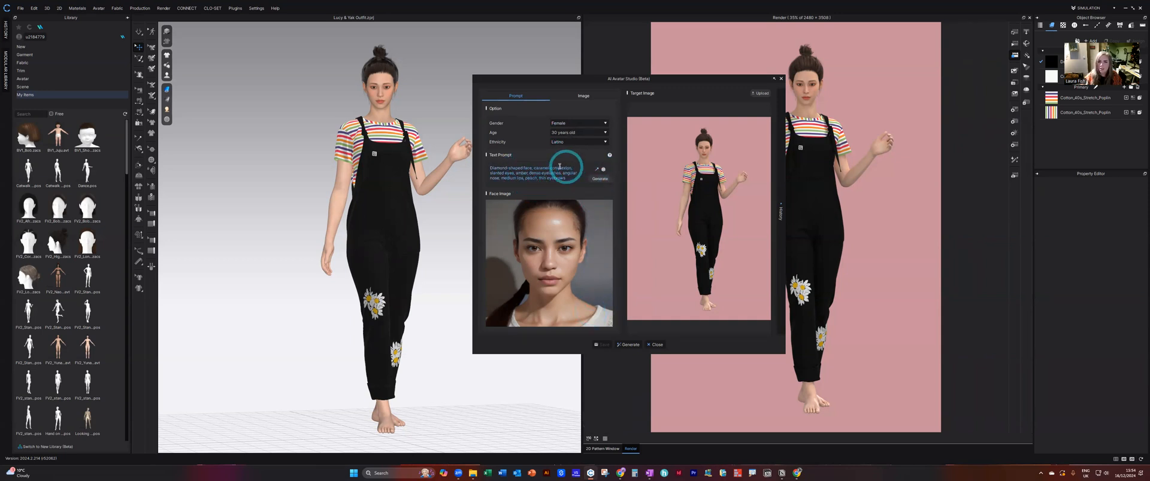
Generate a new face image from the diamond-shaped-face text prompt
key(ctrl+1)
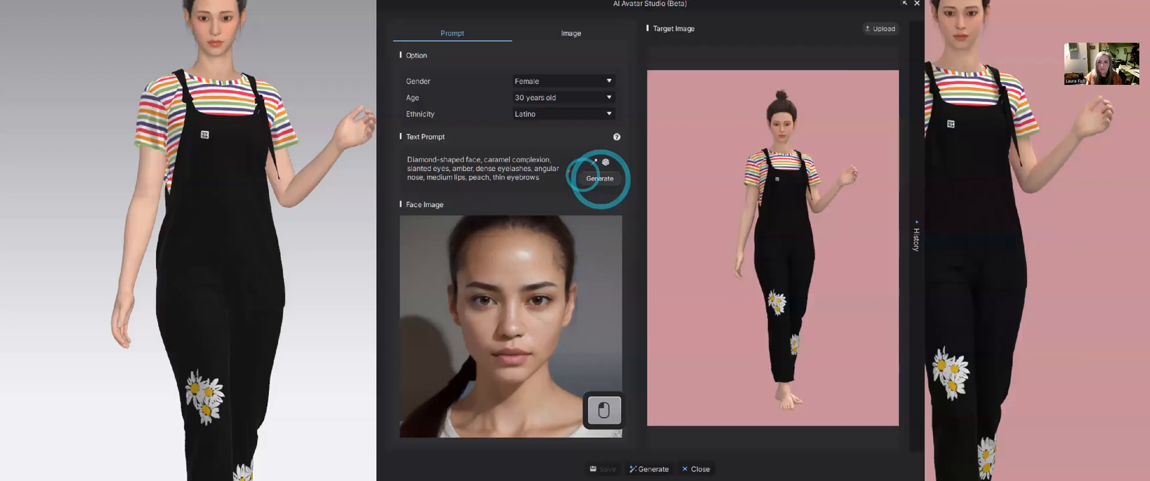
click(599, 178)
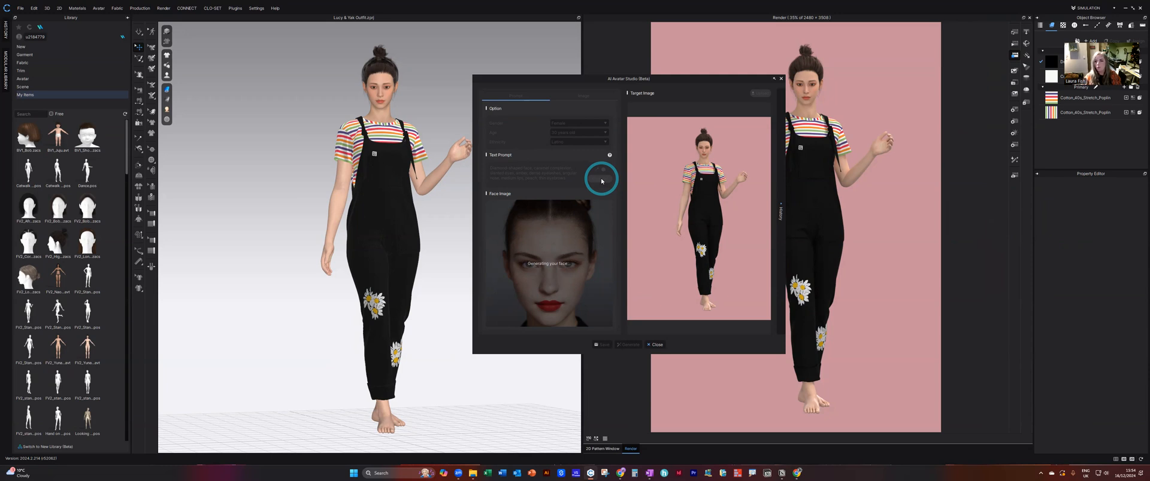
click(600, 180)
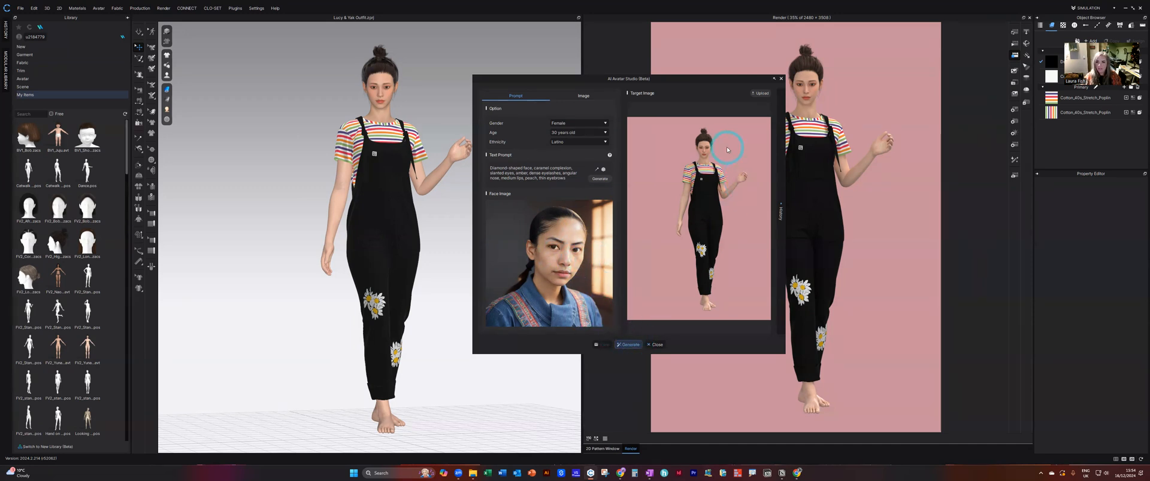
Generate the rainbow-tee dungarees avatar result wearing the new Latina face
click(628, 344)
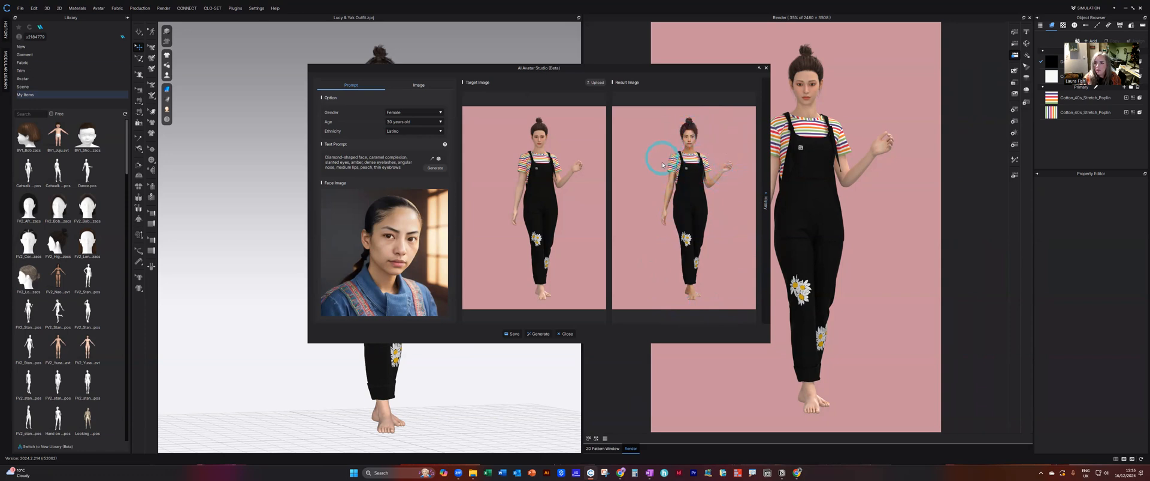
mouse_move(635, 258)
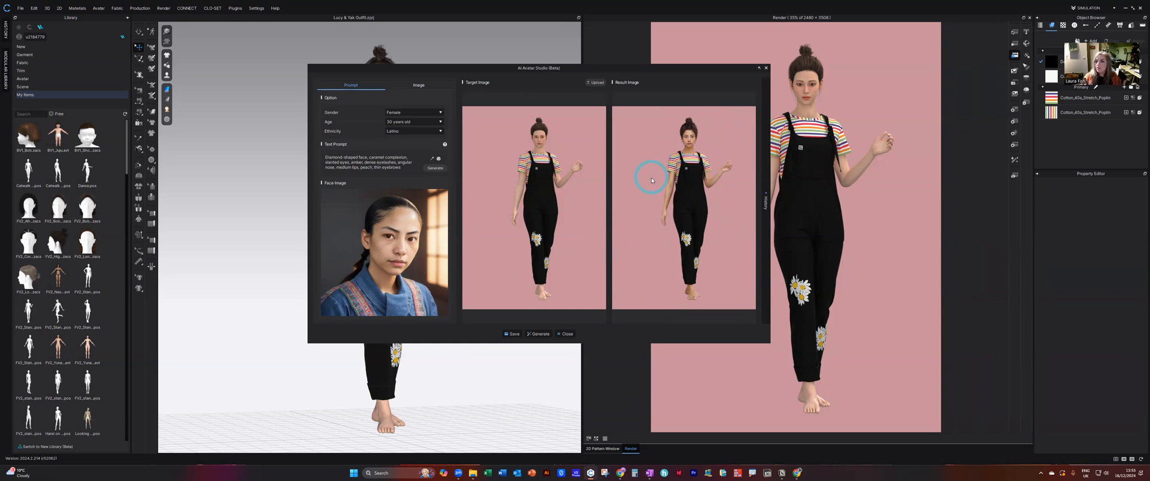
mouse_move(394, 255)
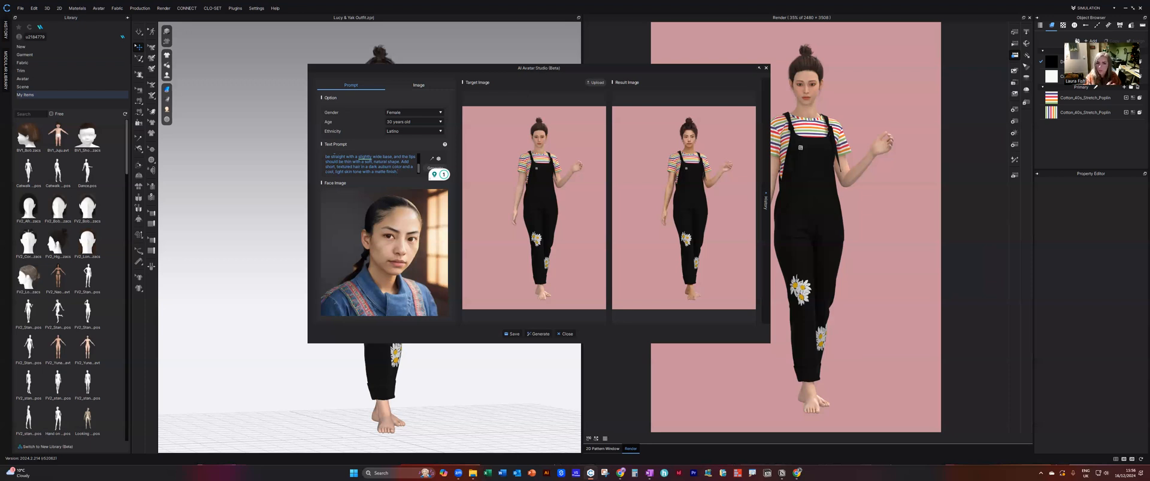
Regenerate the face image from the longer matte-finish prompt, then choose Save
click(372, 176)
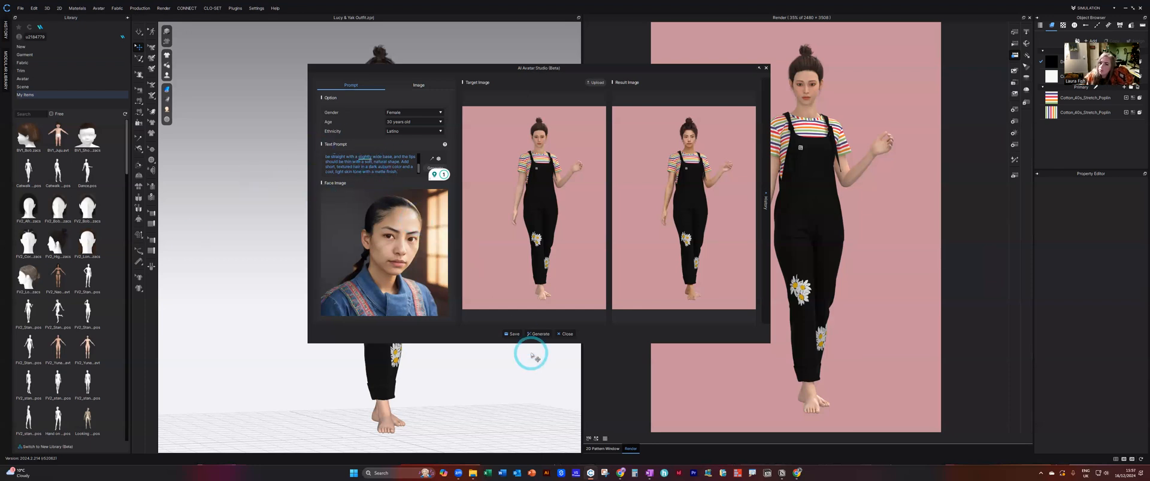
click(539, 334)
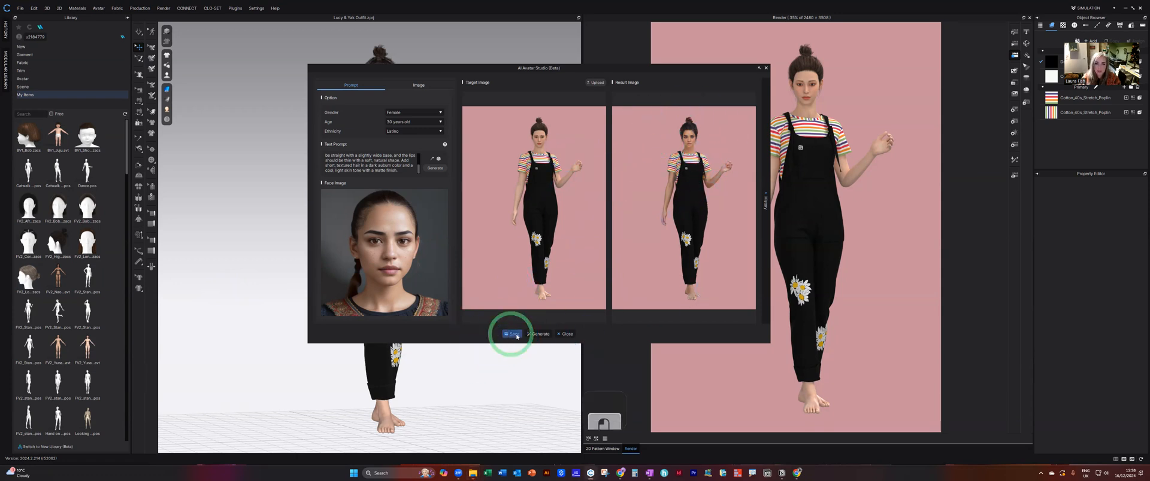
Save the generated image to Downloads with the file name 'Test'
click(511, 334)
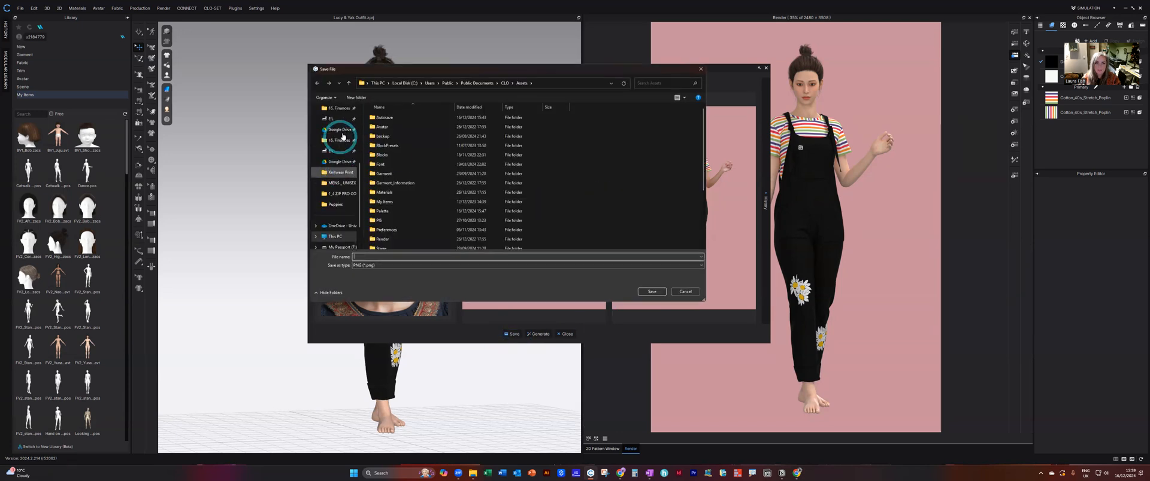
click(338, 164)
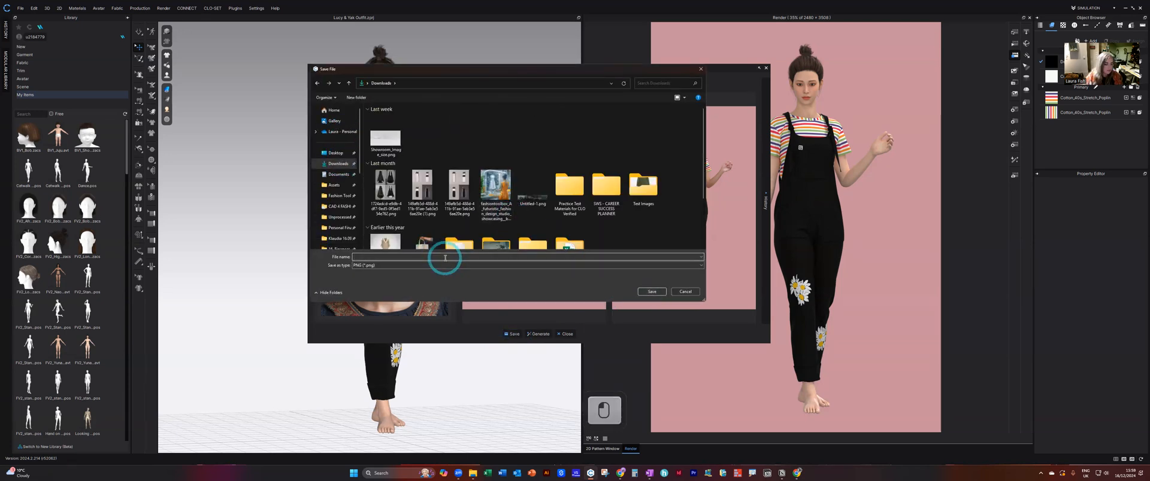
text(Test)
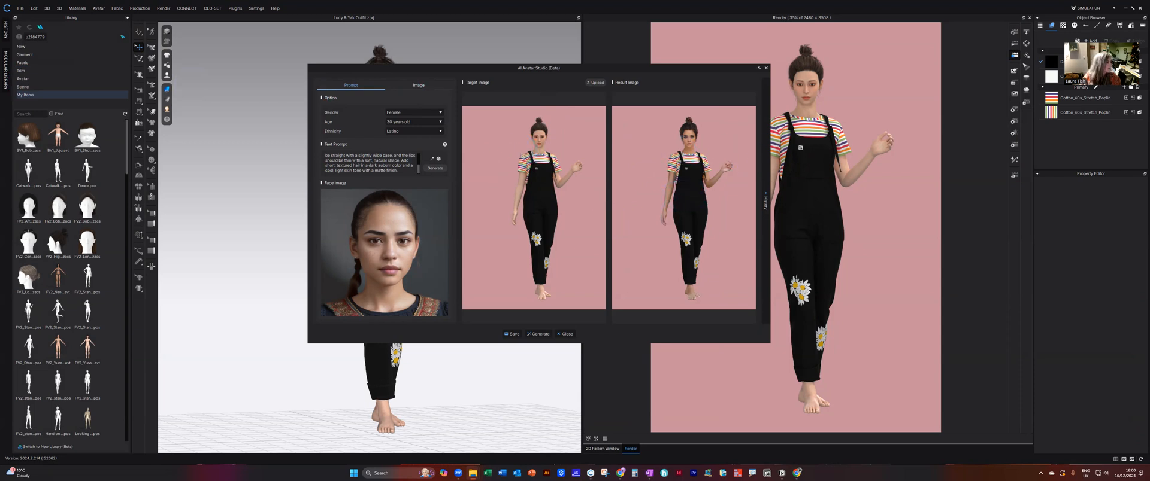
Switch the face source to Image and upload the blonde selfie JPG
click(418, 85)
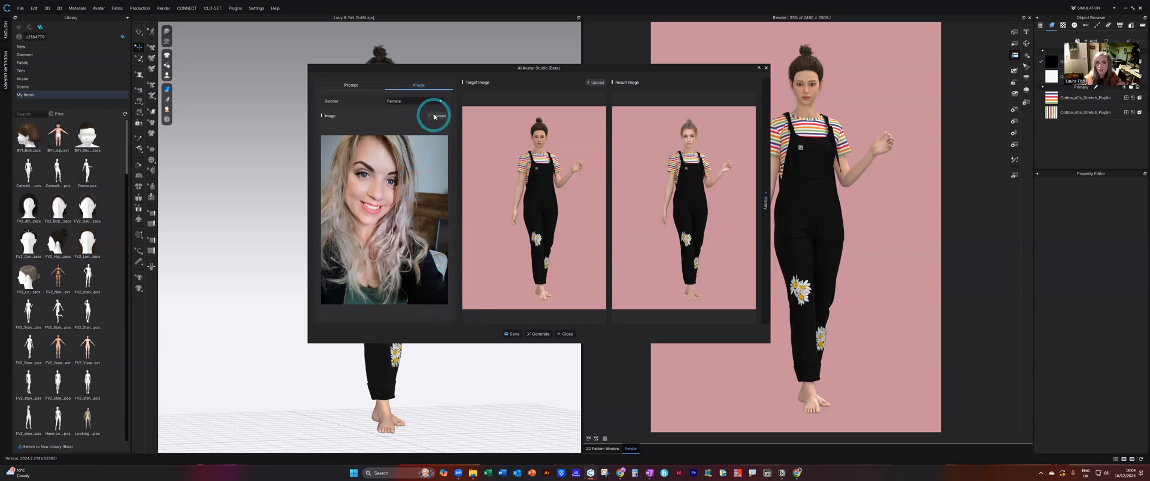
click(438, 115)
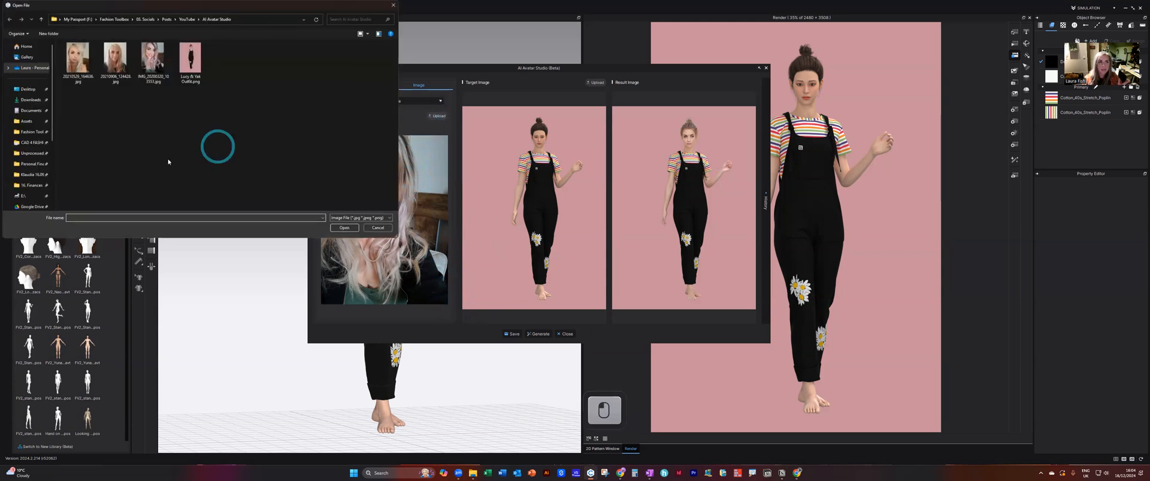
click(76, 58)
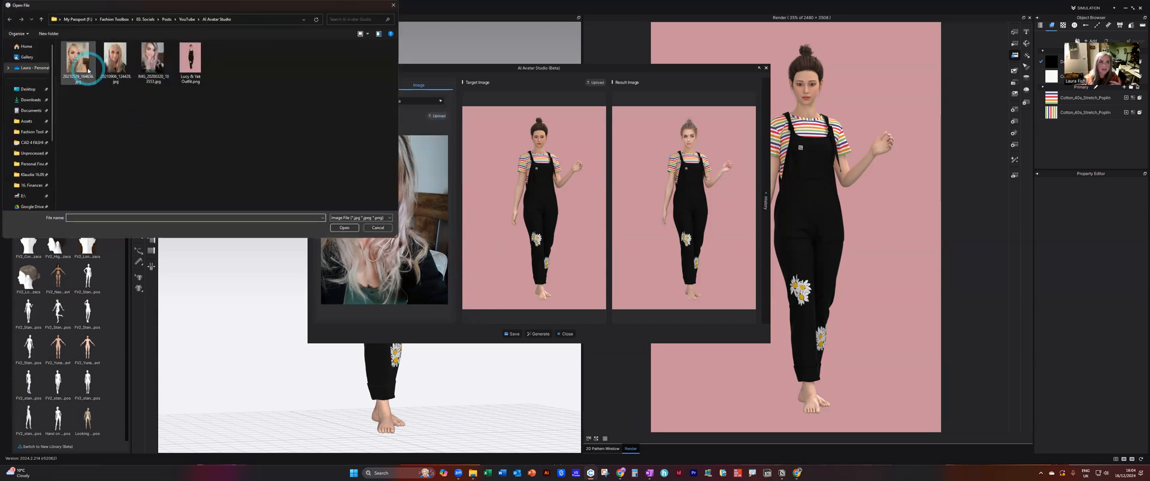
click(152, 60)
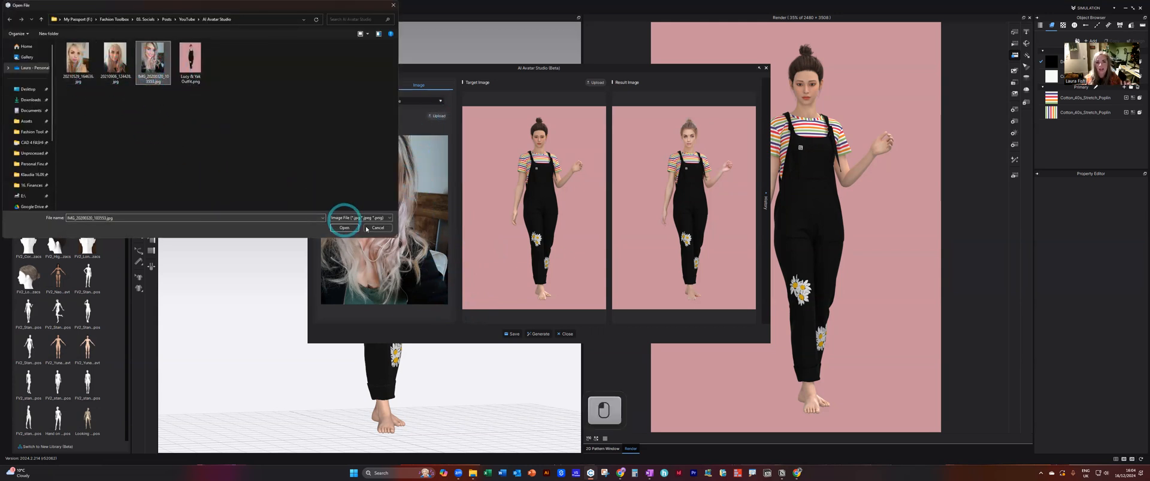
click(344, 229)
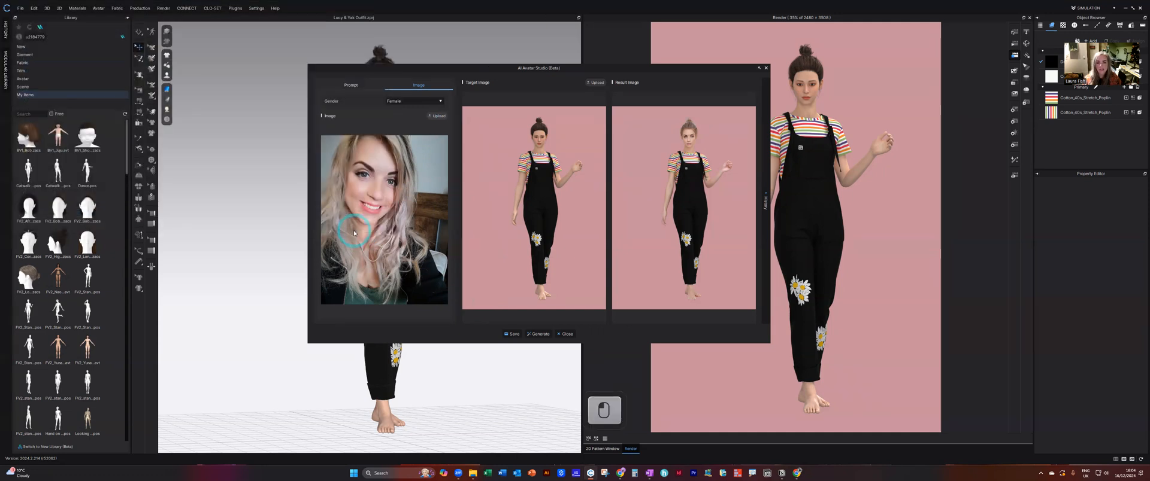
mouse_move(412, 190)
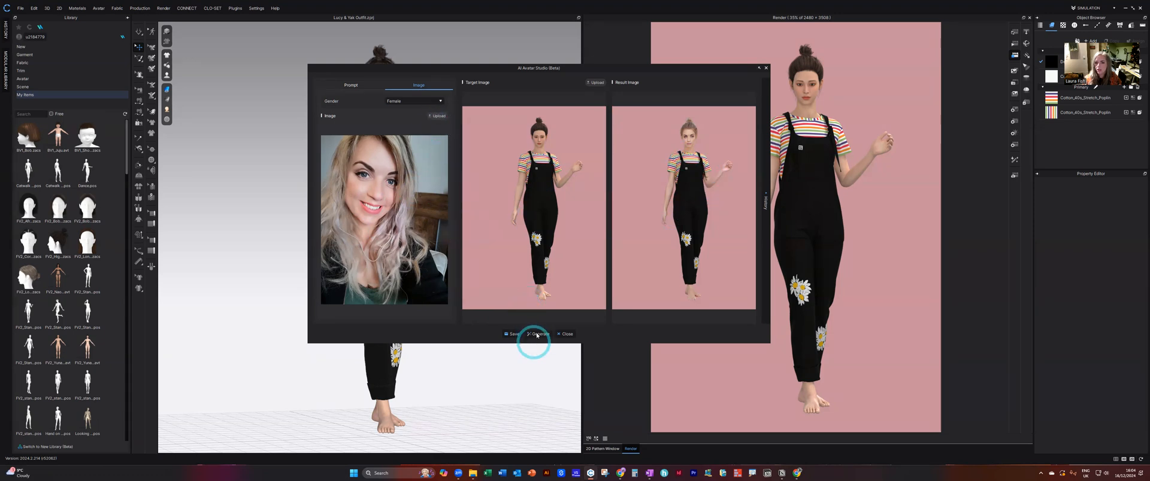
mouse_move(710, 197)
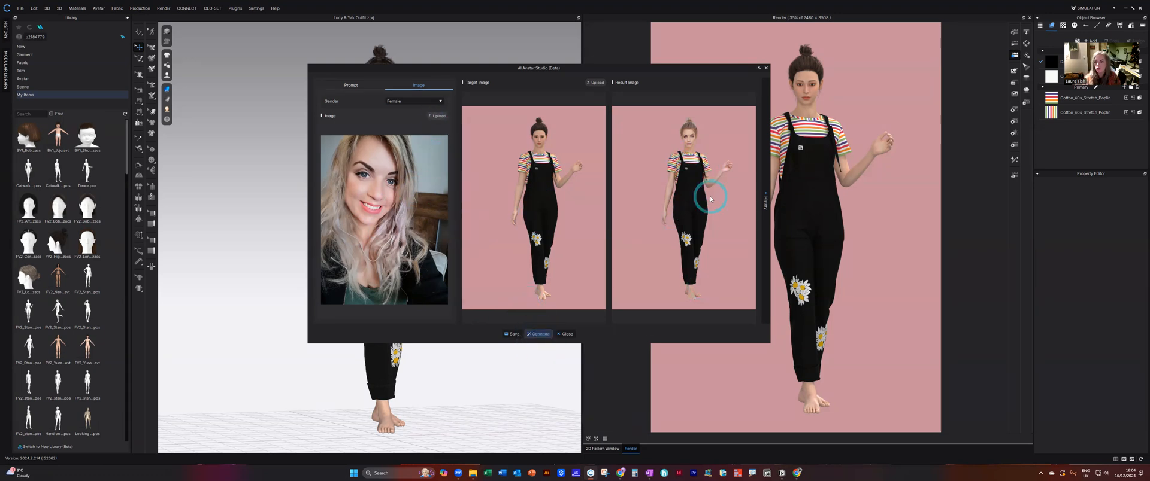
Regenerate the overalls avatar result using the uploaded blonde selfie face
click(538, 334)
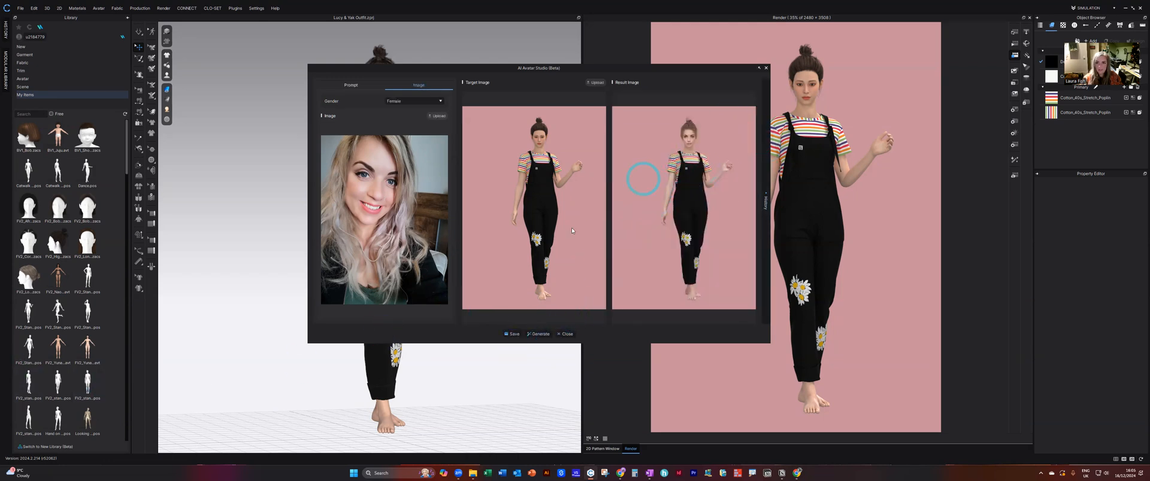
Save the selfie-face result to Downloads as another 'Test' image
click(513, 334)
text(T)
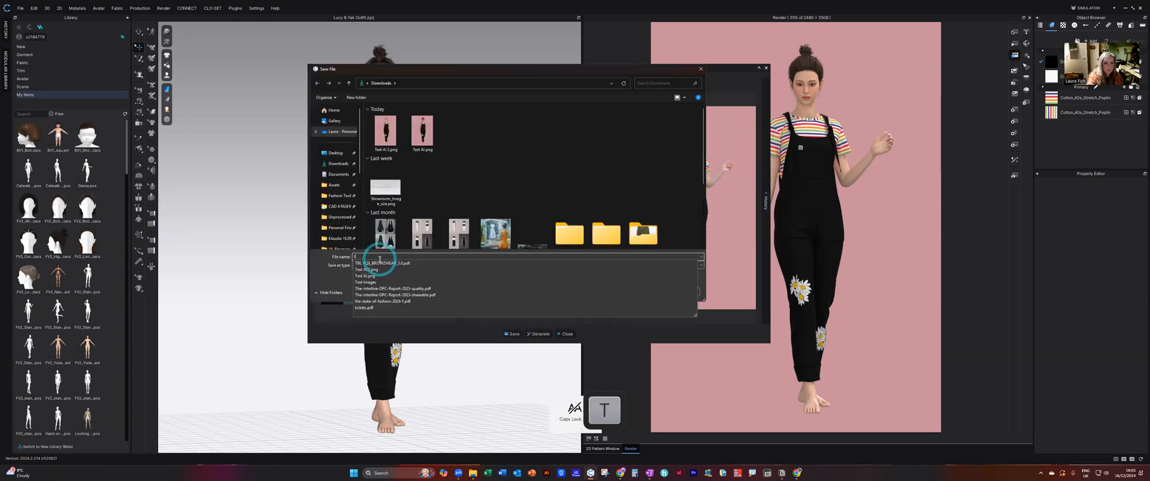
key(capslock)
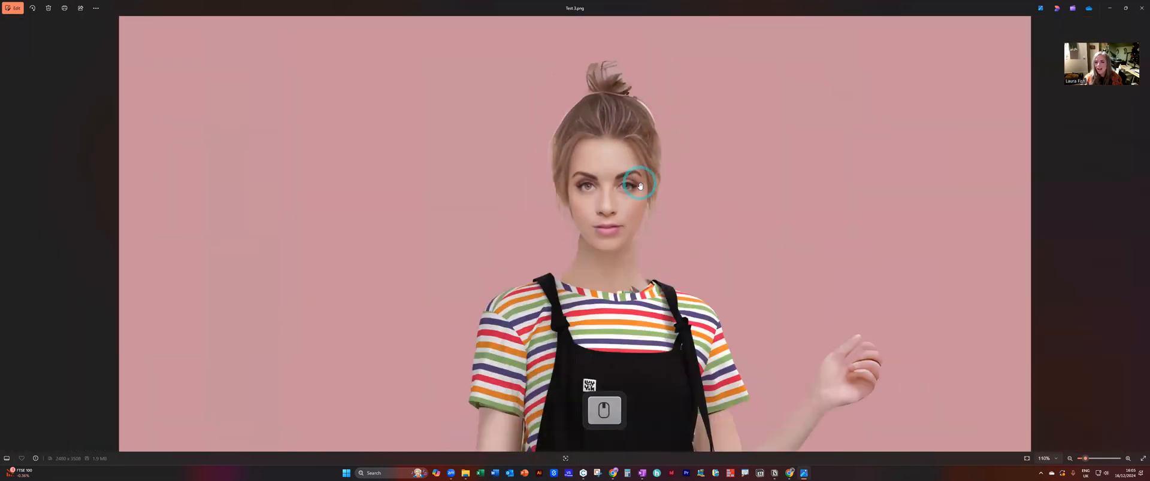
Zoom out in Photos to view the full-length selfie-face render
scroll(down, 3)
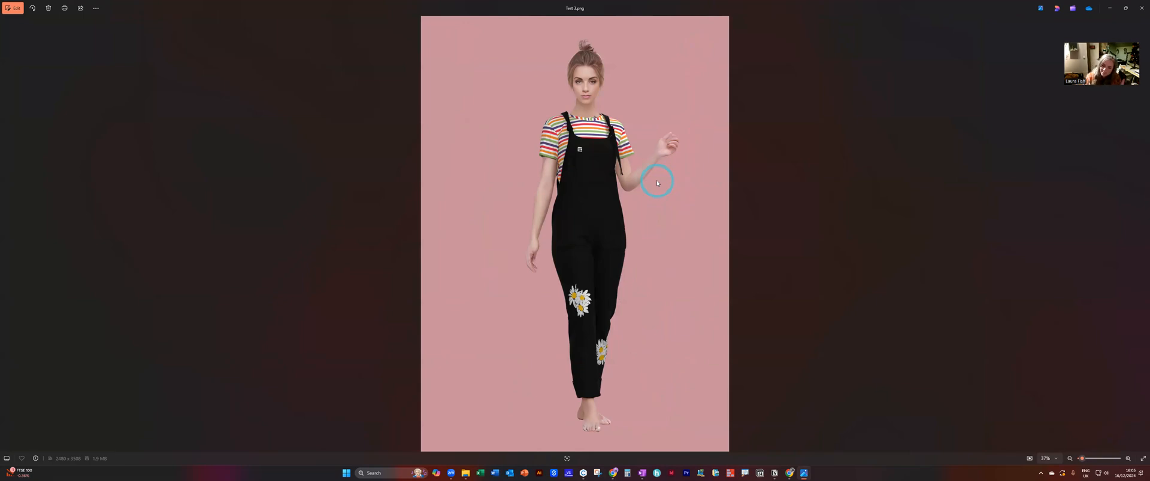
mouse_move(707, 218)
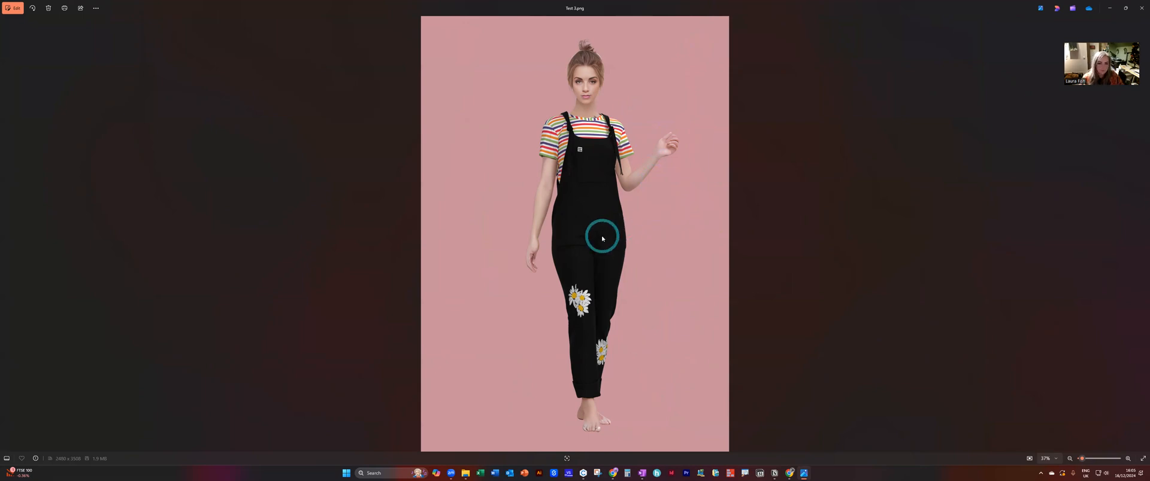
mouse_move(935, 181)
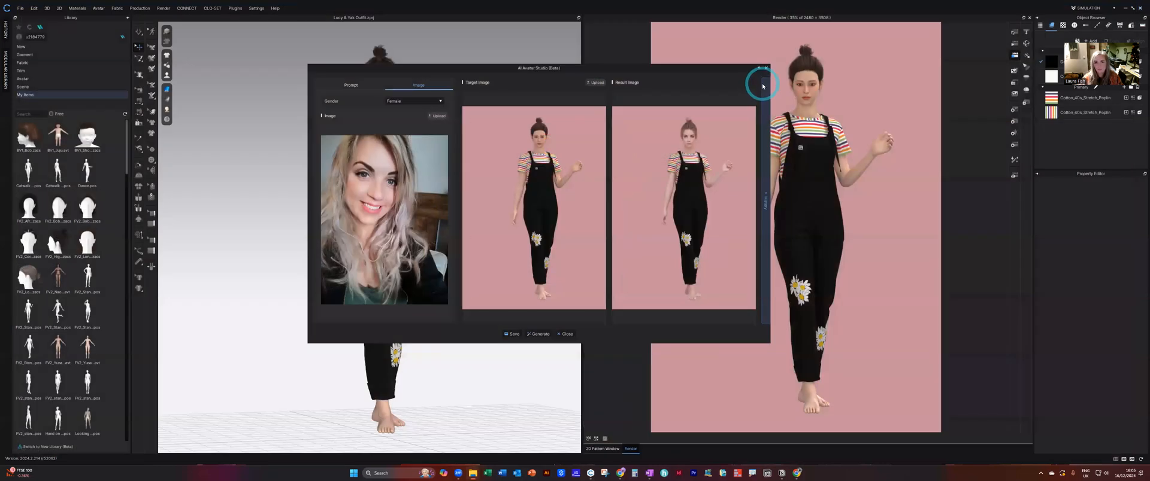
mouse_move(603, 70)
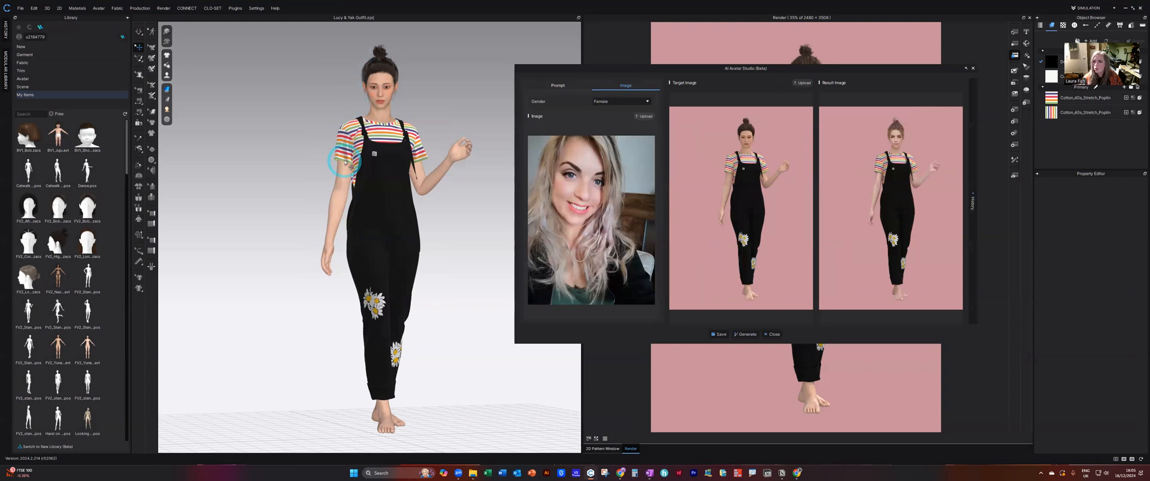
drag(746, 68, 553, 62)
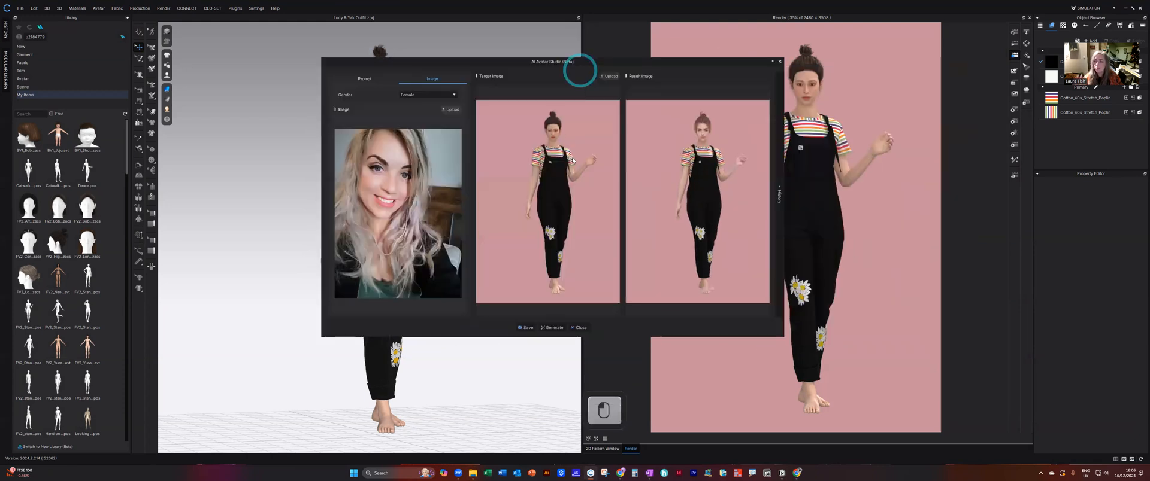
mouse_move(572, 158)
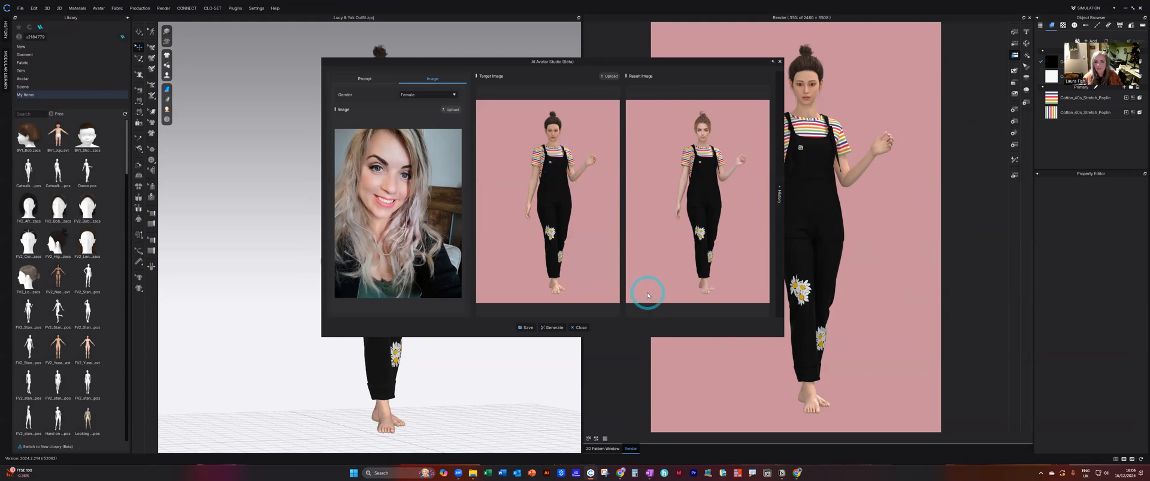
Close AI Avatar Studio to return to the overalls avatar and its pink-background render
click(579, 327)
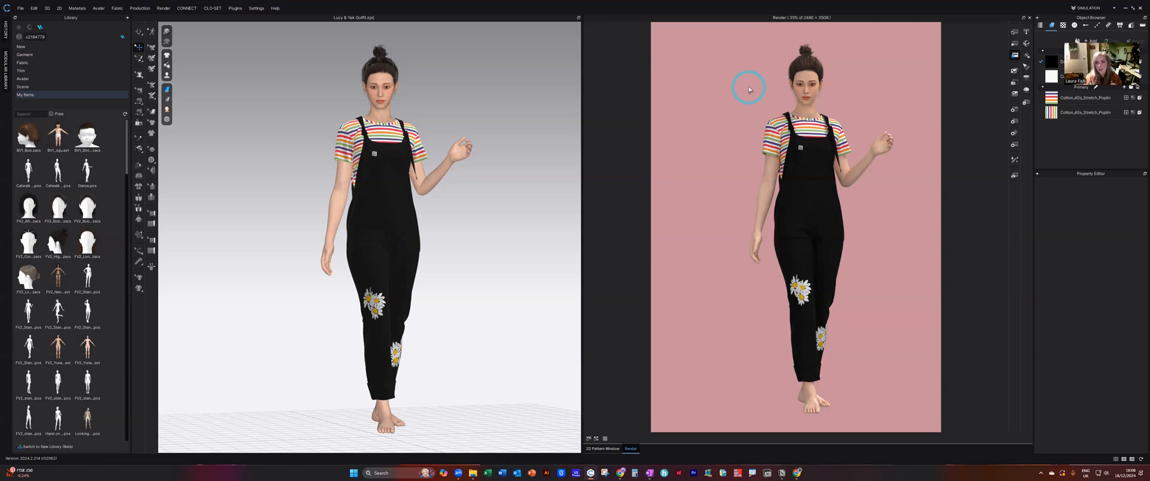
mouse_move(587, 232)
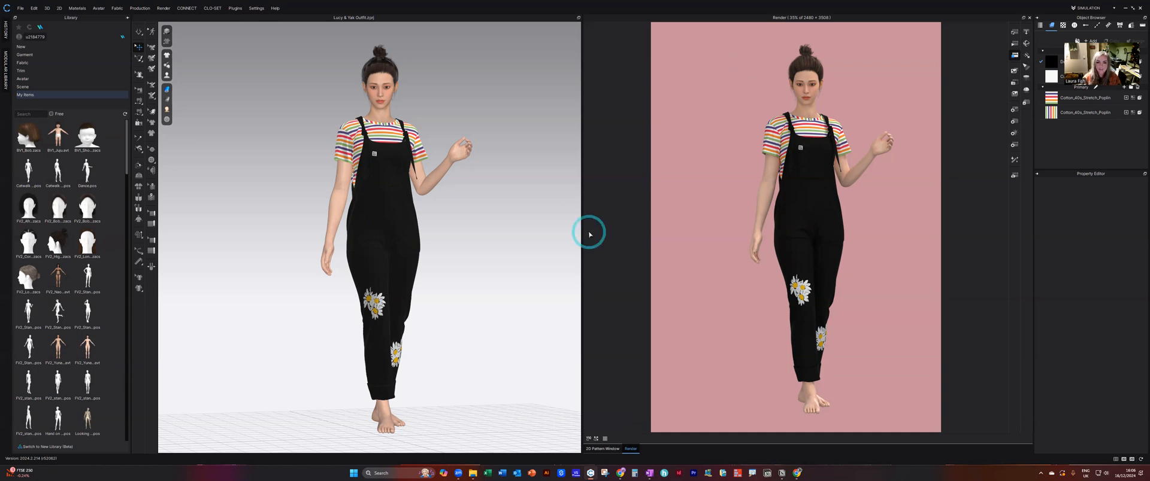